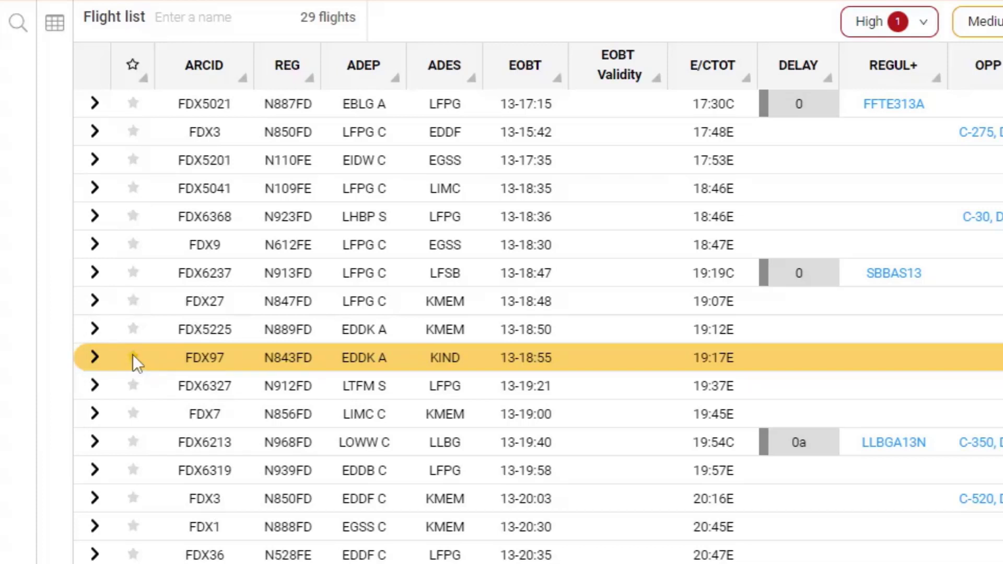
# Mark flight FDX97 (EDDK to KIND) with a green star.
pyautogui.click(133, 358)
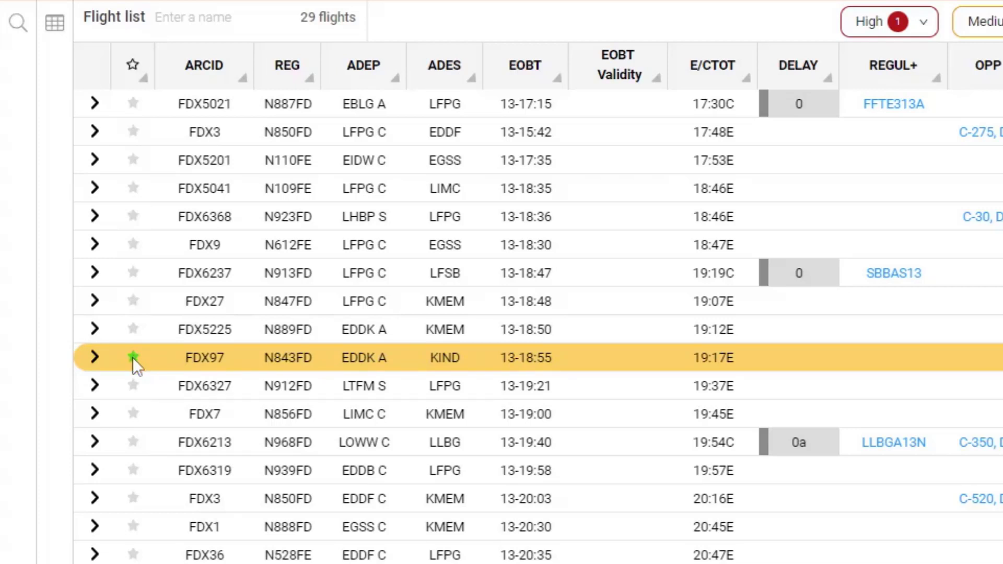
pyautogui.click(133, 357)
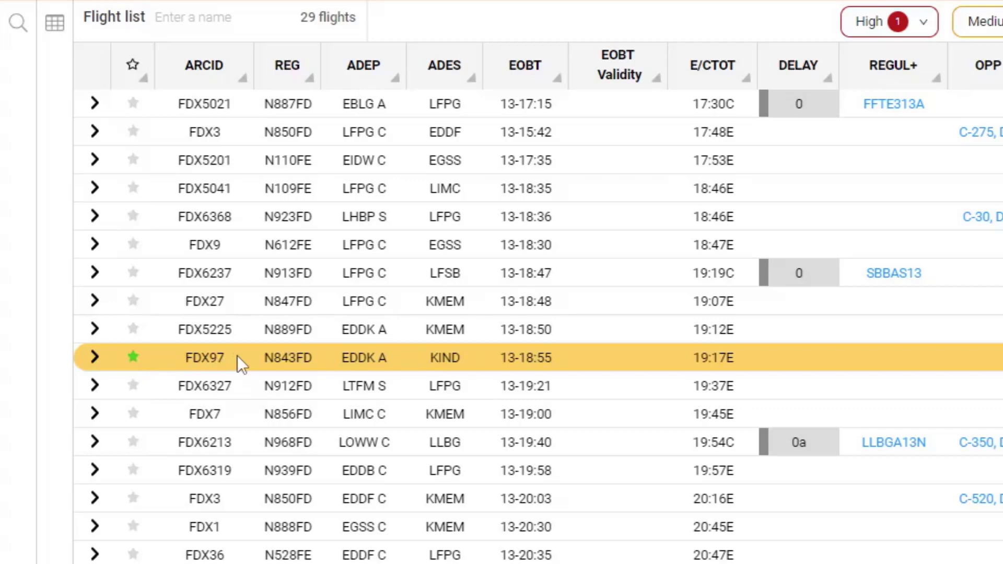
pyautogui.moveTo(617, 364)
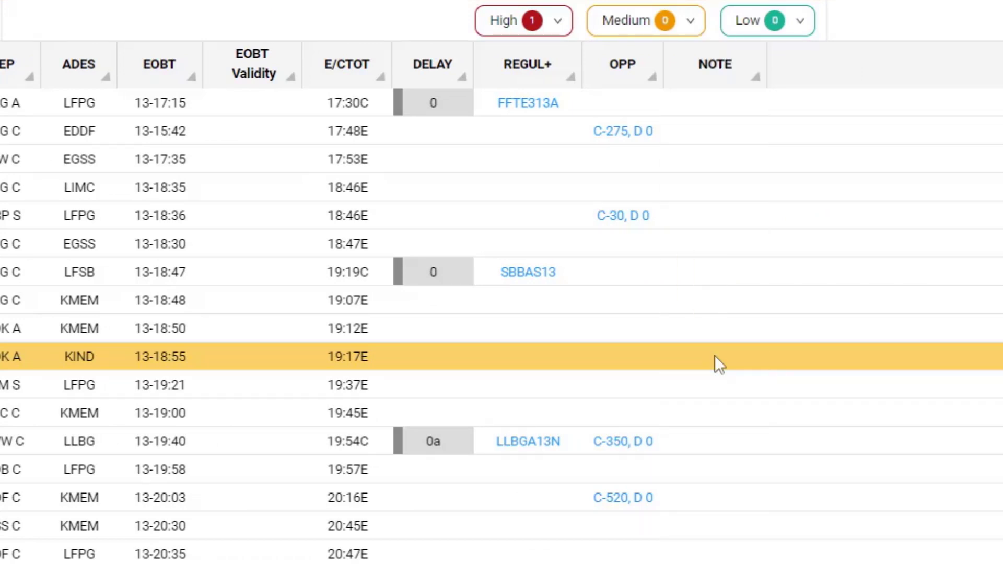
# Add the note 'Late Pax' to flight FDX97 and save it.
pyautogui.click(715, 356)
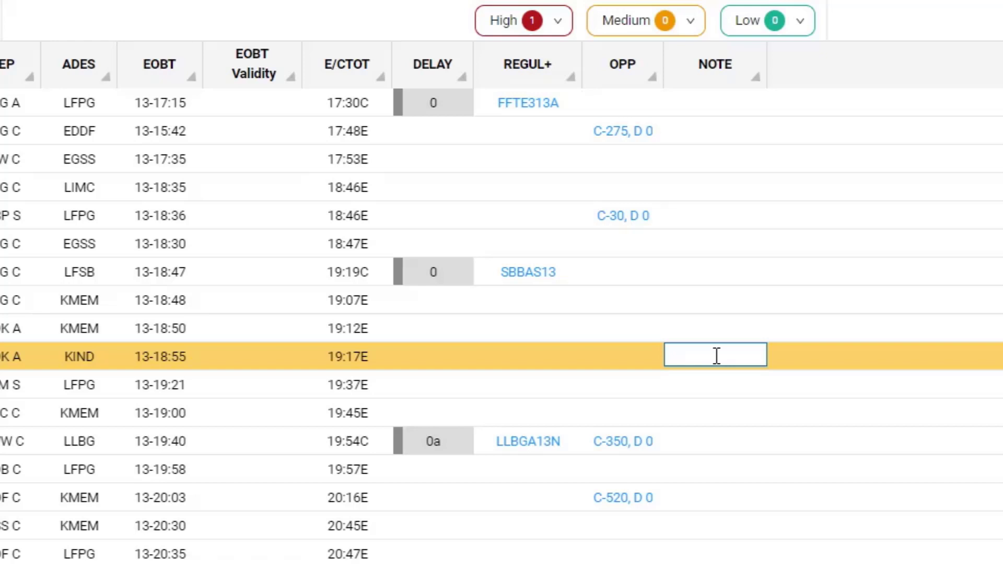
pyautogui.write('4')
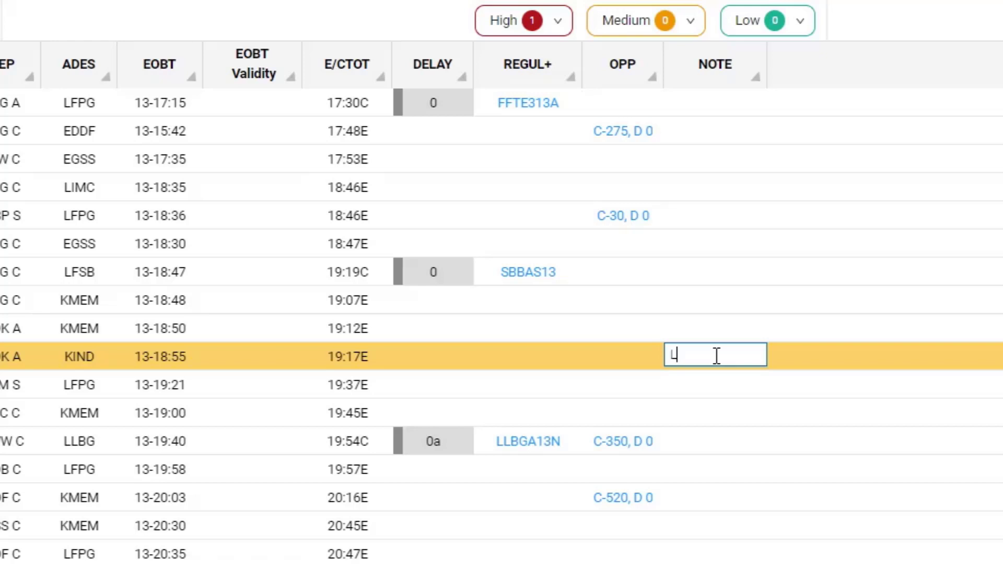
pyautogui.write('ate')
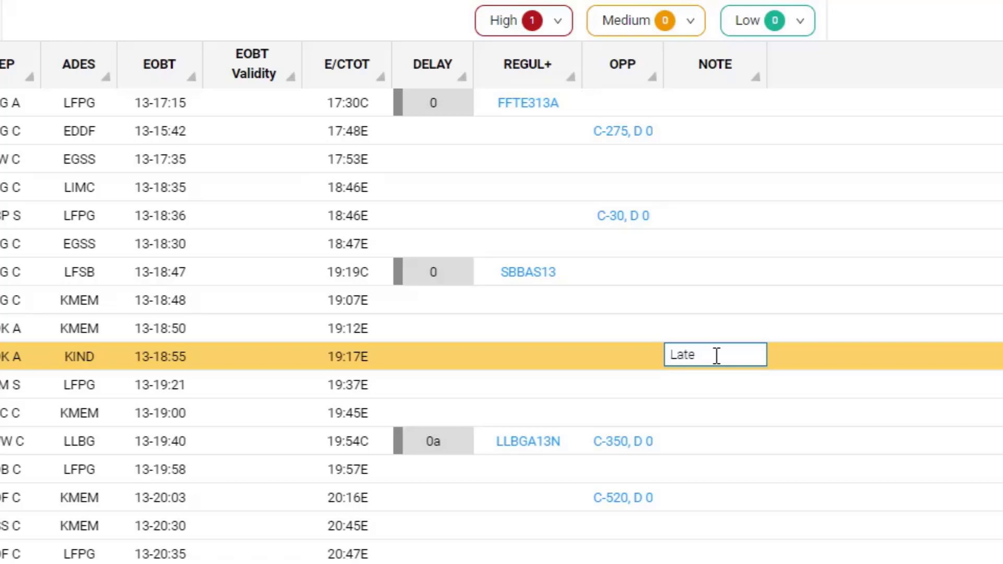
pyautogui.write('Pax')
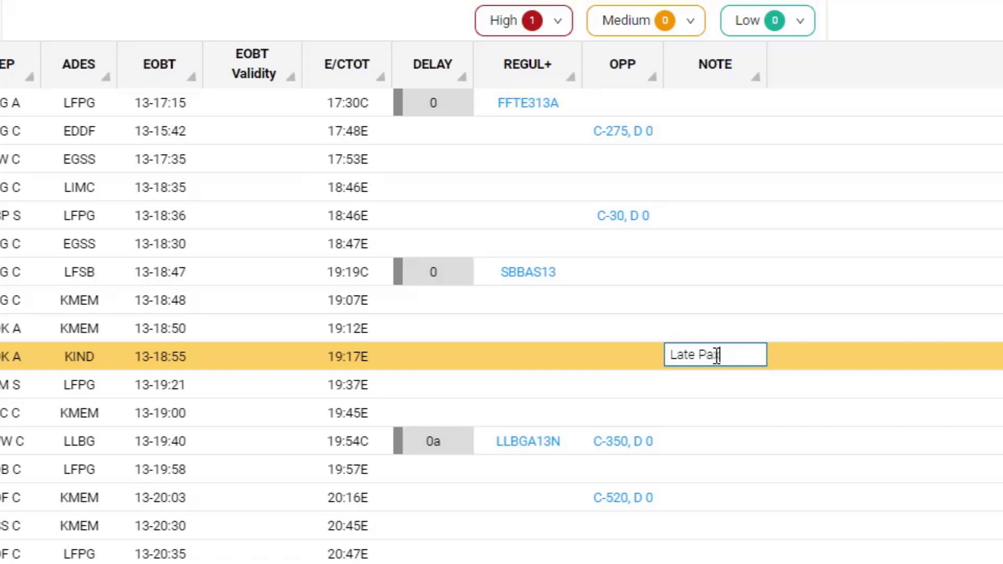
pyautogui.click(715, 355)
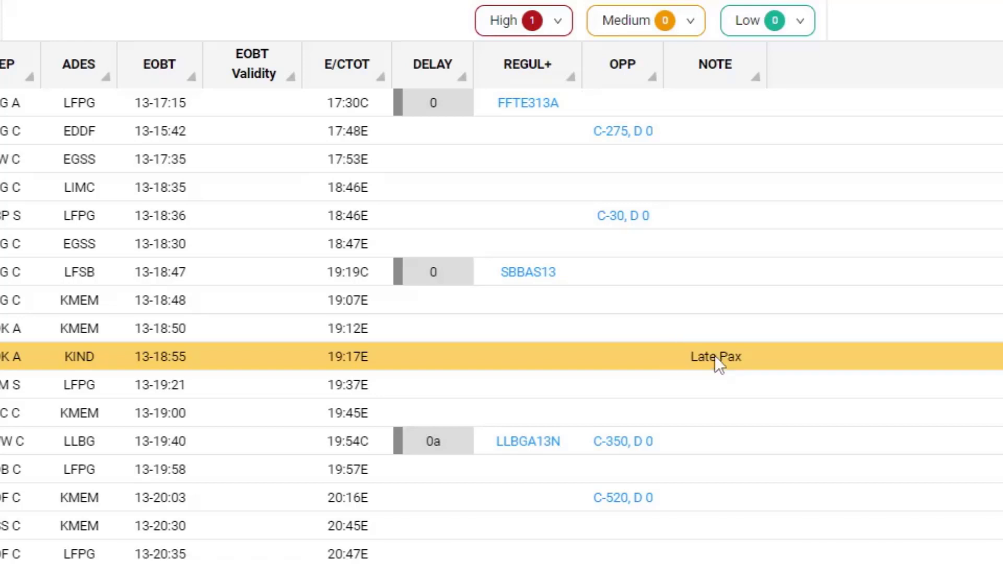
pyautogui.moveTo(711, 389)
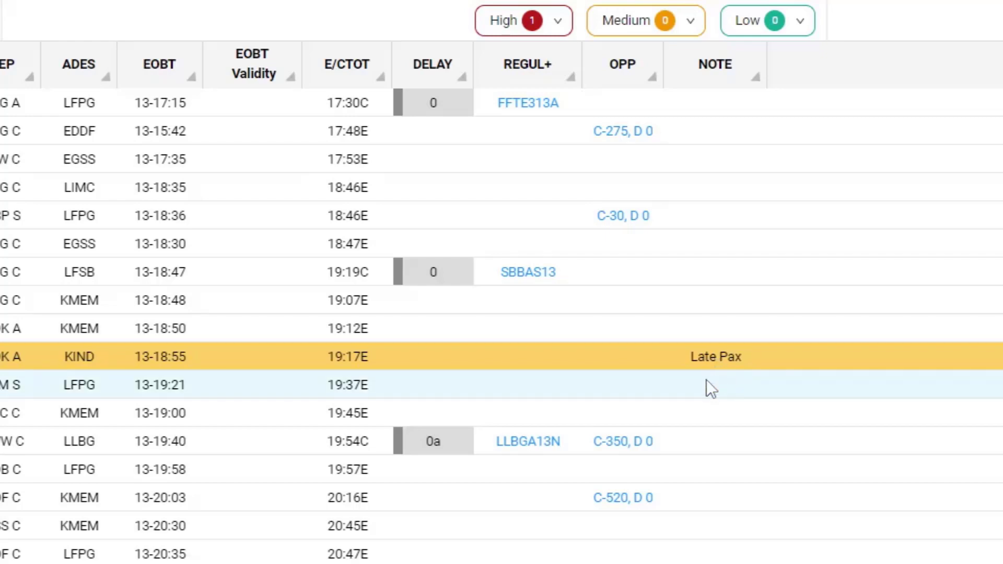